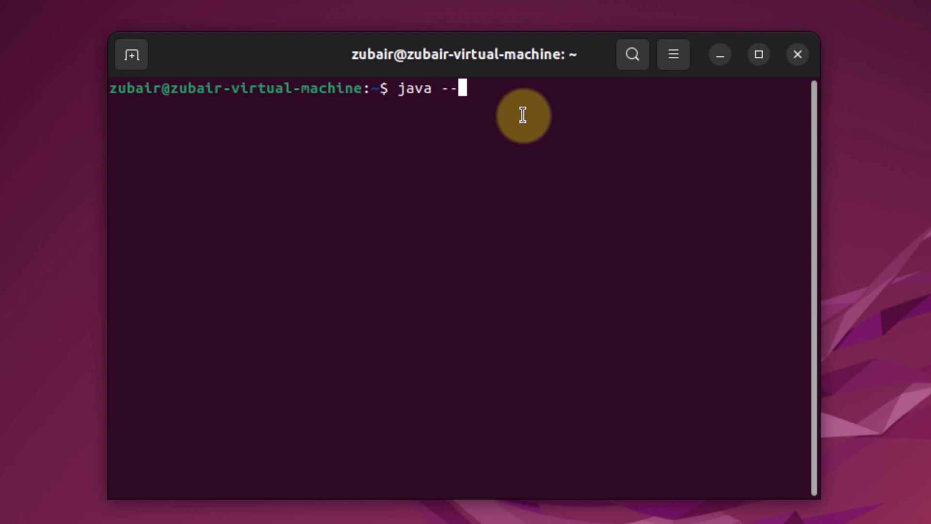
# Run java --version to confirm OpenJDK 11.0.14.1 is installed.
pyautogui.write('version')
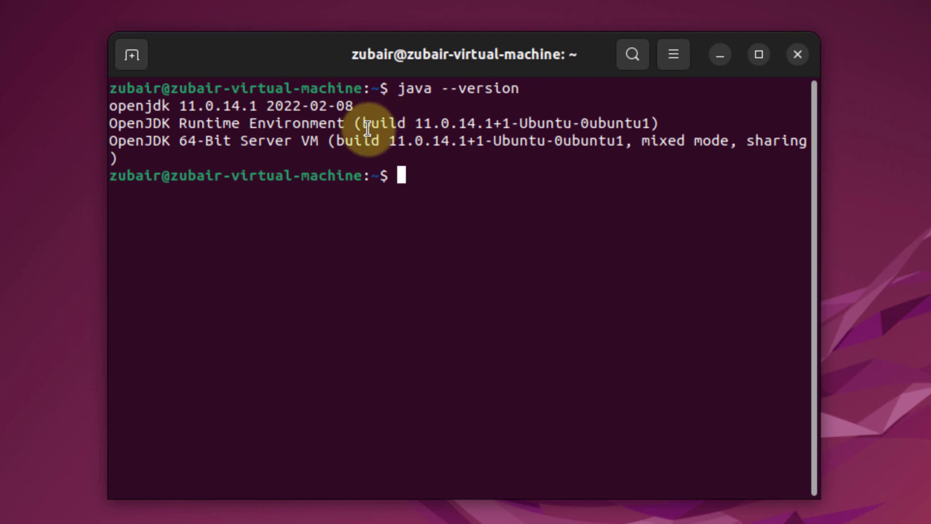
pyautogui.moveTo(427, 183)
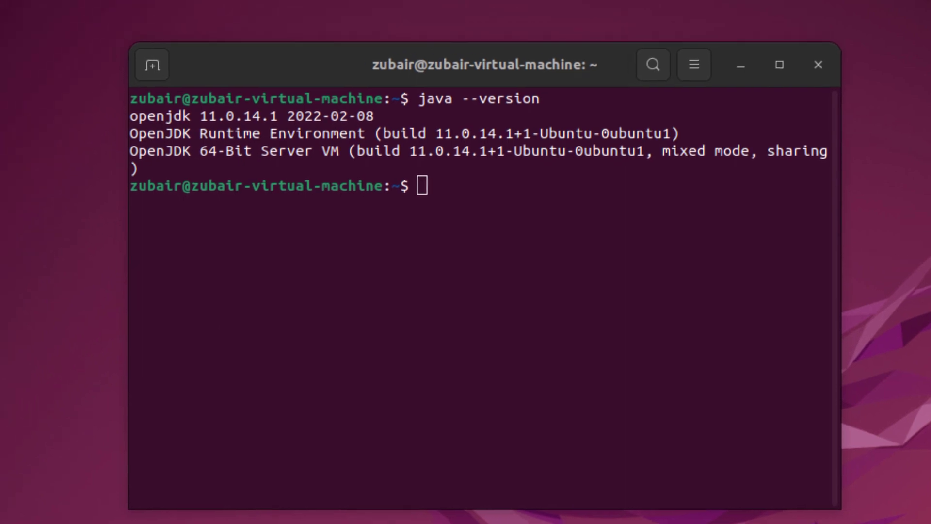
# Launch Firefox and search Google for "apache hadoop".
pyautogui.click(35, 70)
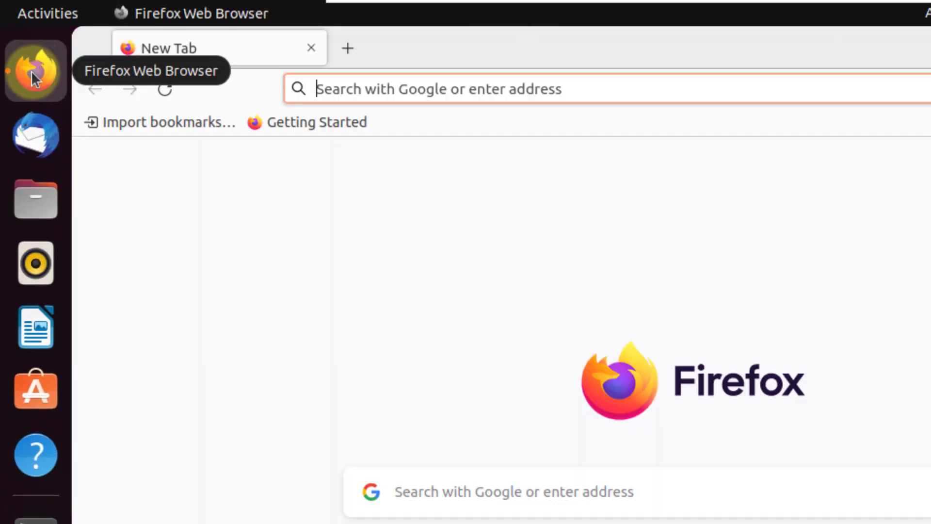
pyautogui.click(434, 88)
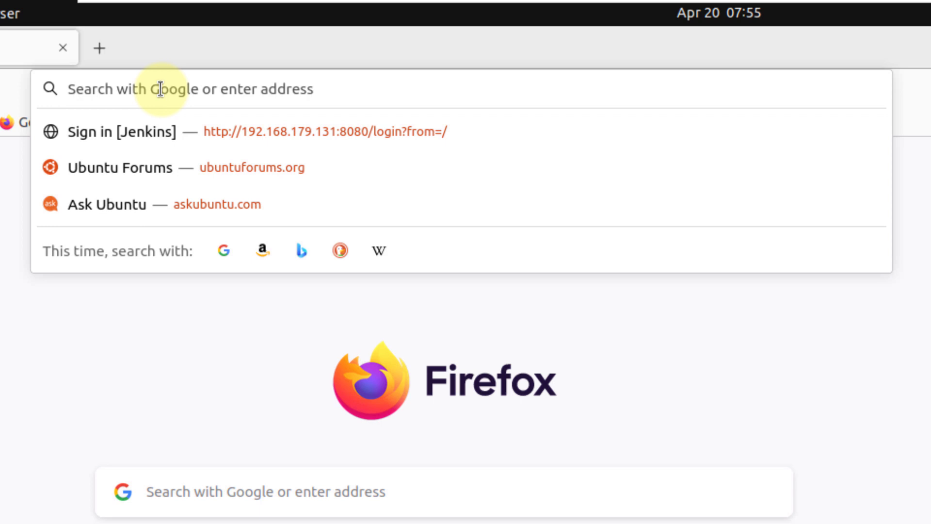
pyautogui.write('askubuntu.com/')
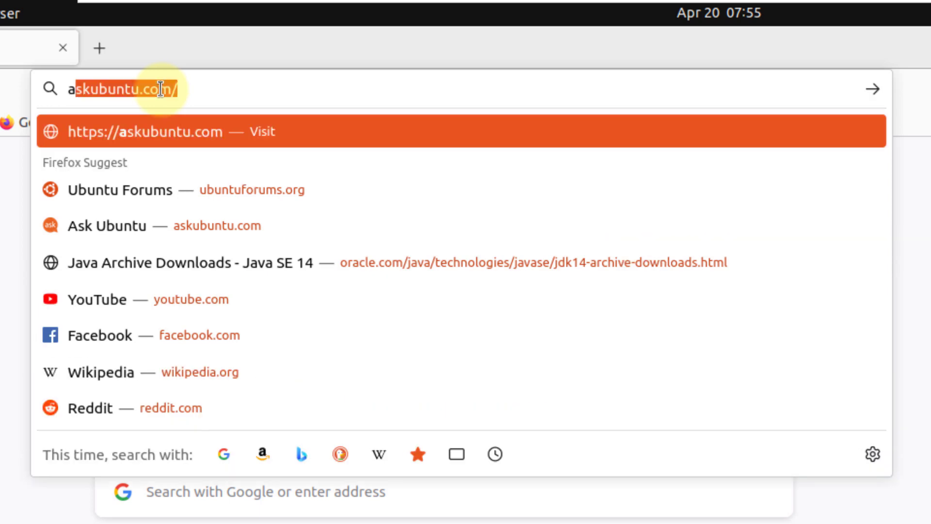
pyautogui.write('apache')
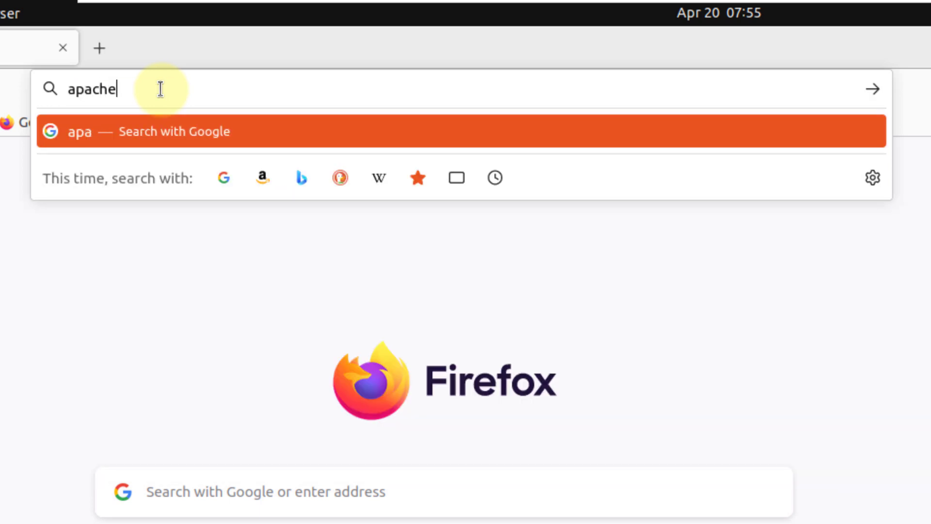
pyautogui.write('adoop')
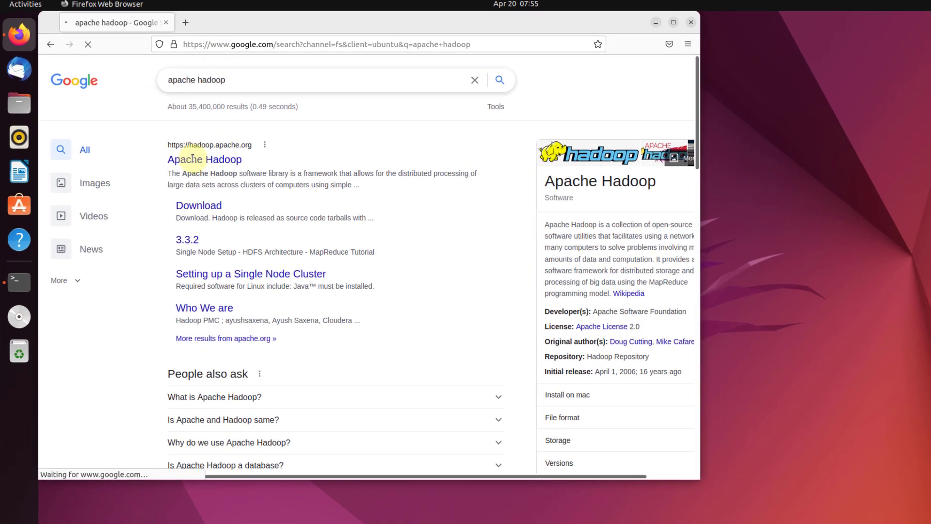
# From hadoop.apache.org, reach the binary download page for release 3.3.2.
pyautogui.click(204, 159)
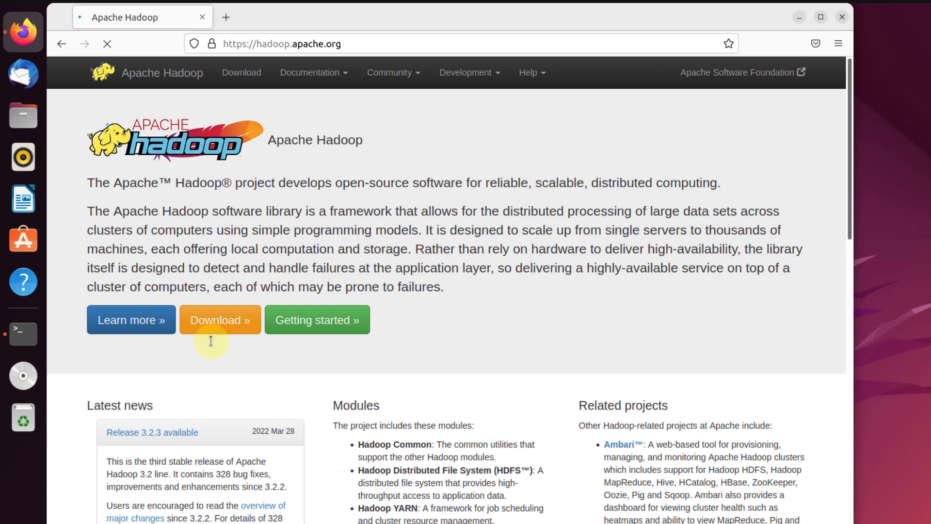
pyautogui.click(220, 319)
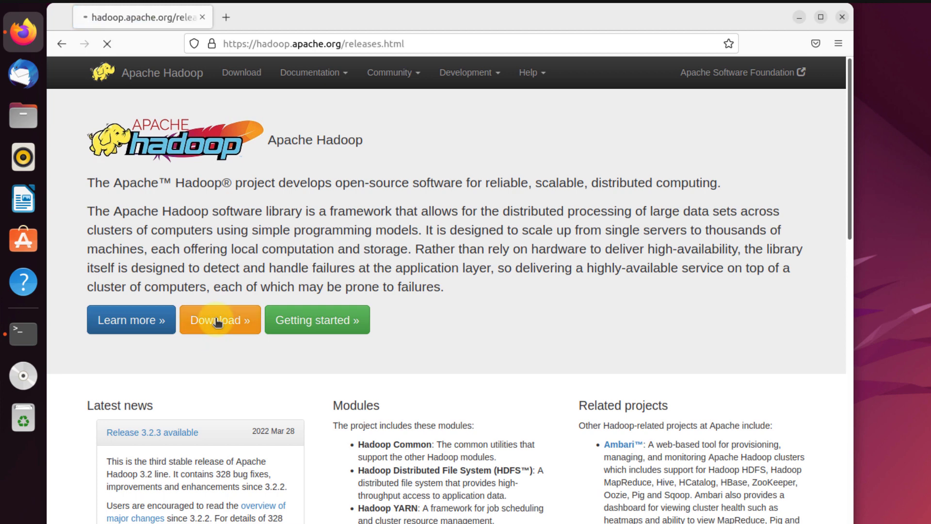
pyautogui.click(219, 319)
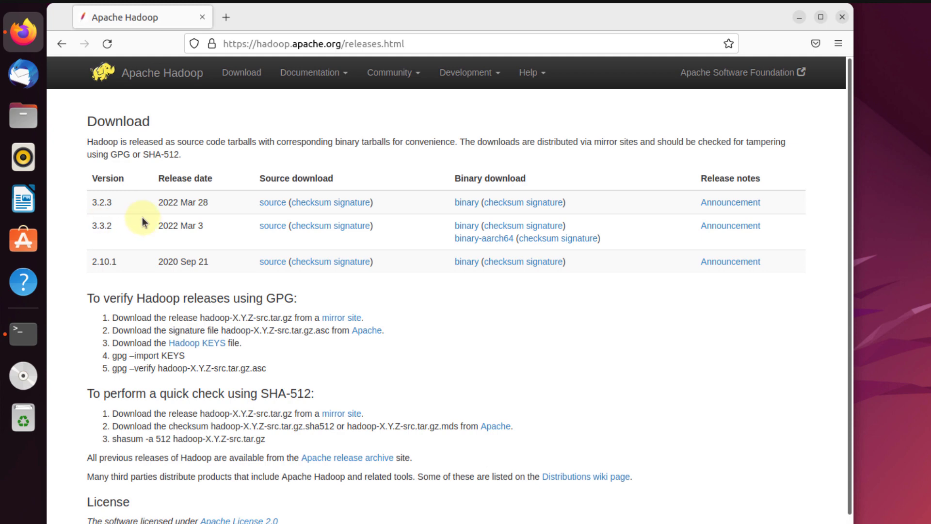
pyautogui.click(466, 225)
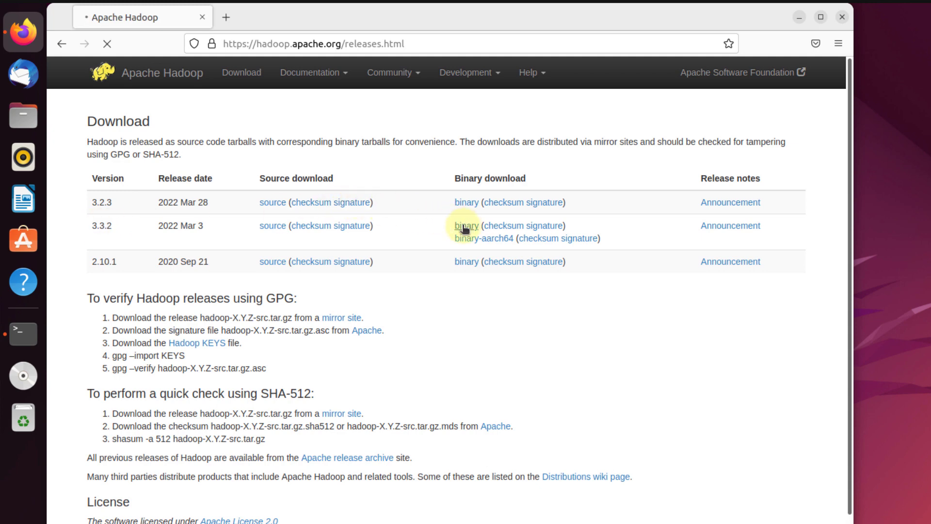
pyautogui.click(465, 226)
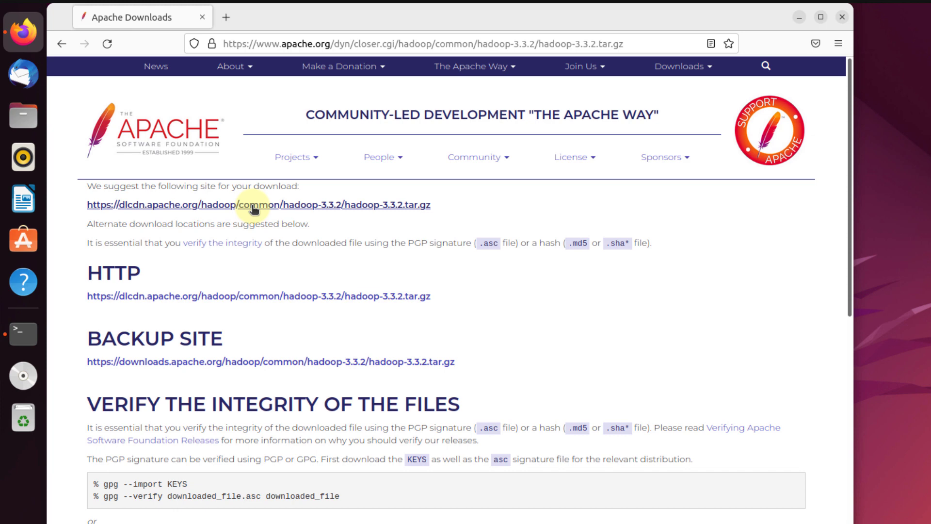
# Download hadoop-3.3.2.tar.gz from the suggested mirror, cancel the duplicate, and close Firefox.
pyautogui.click(250, 208)
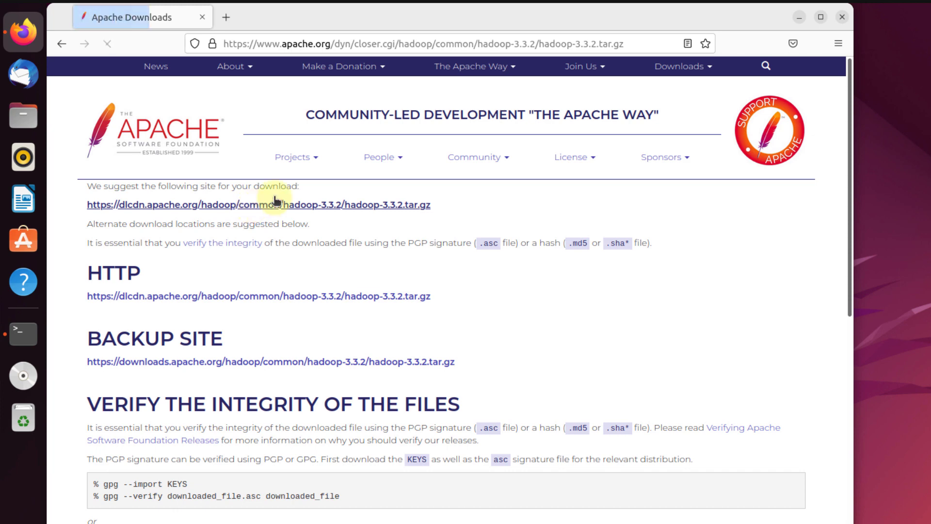
pyautogui.click(258, 204)
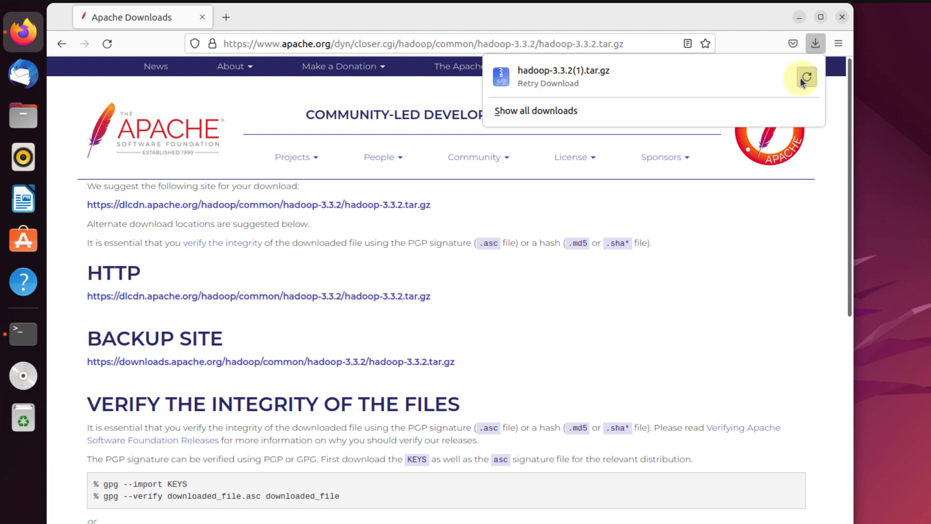
pyautogui.click(804, 77)
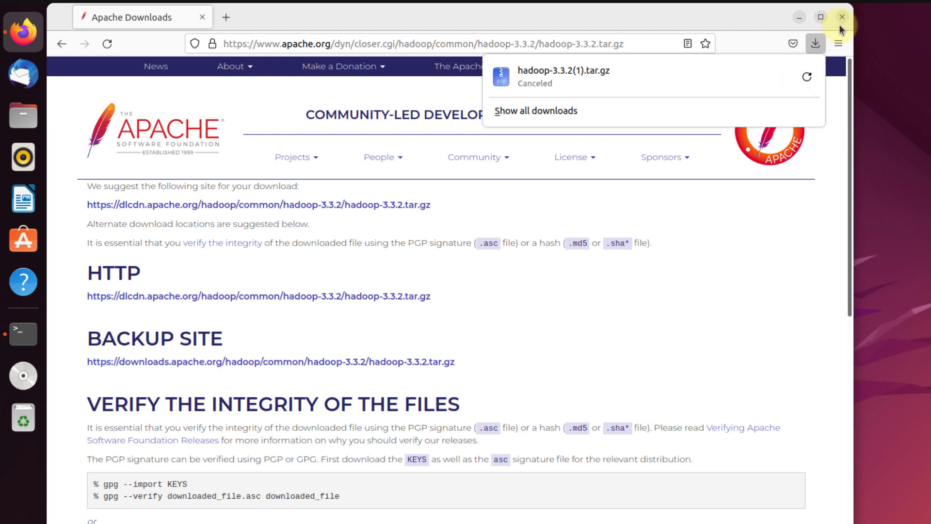
pyautogui.click(841, 16)
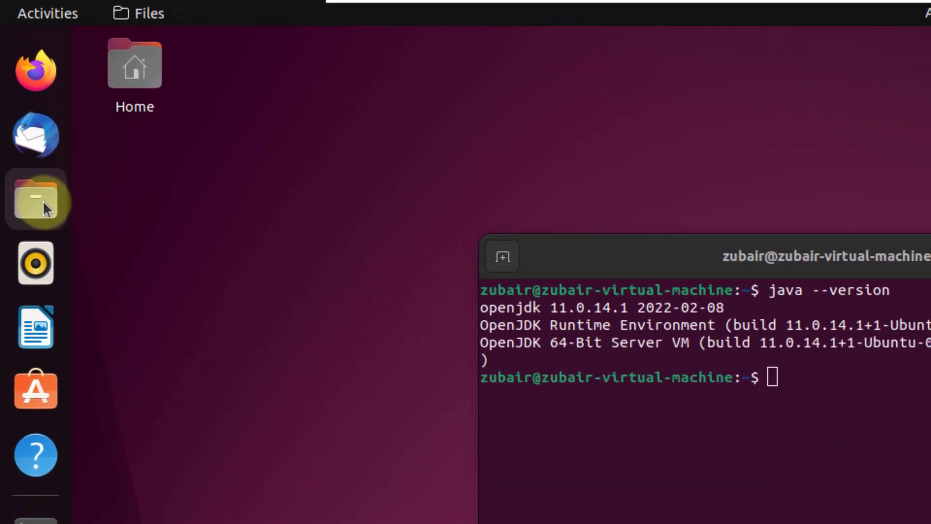
# Extract hadoop-3.3.2.tar.gz in Downloads via Extract Here, then refocus the terminal.
pyautogui.click(35, 200)
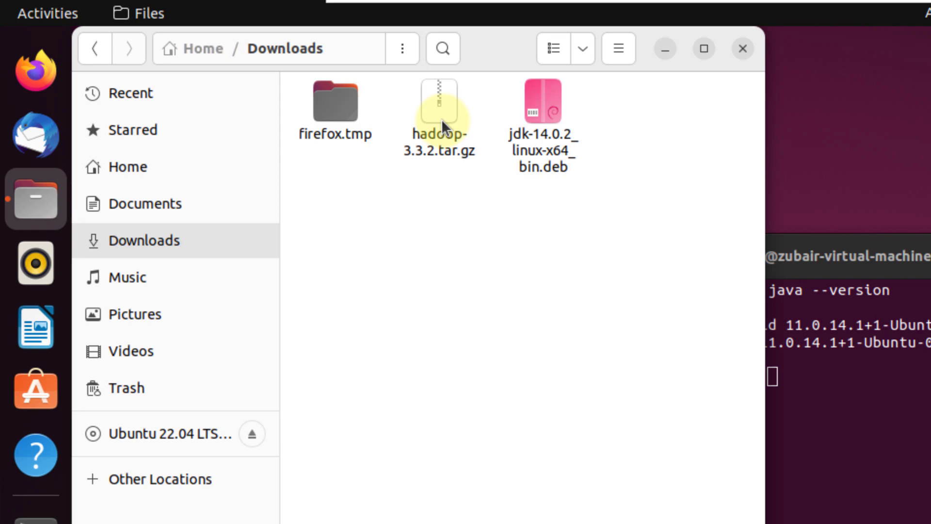
pyautogui.click(438, 101)
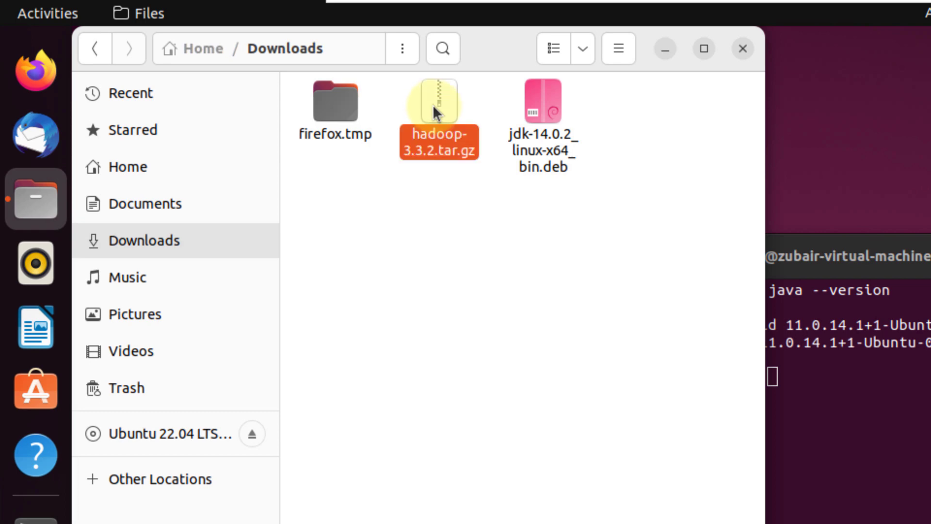
pyautogui.rightClick(437, 99)
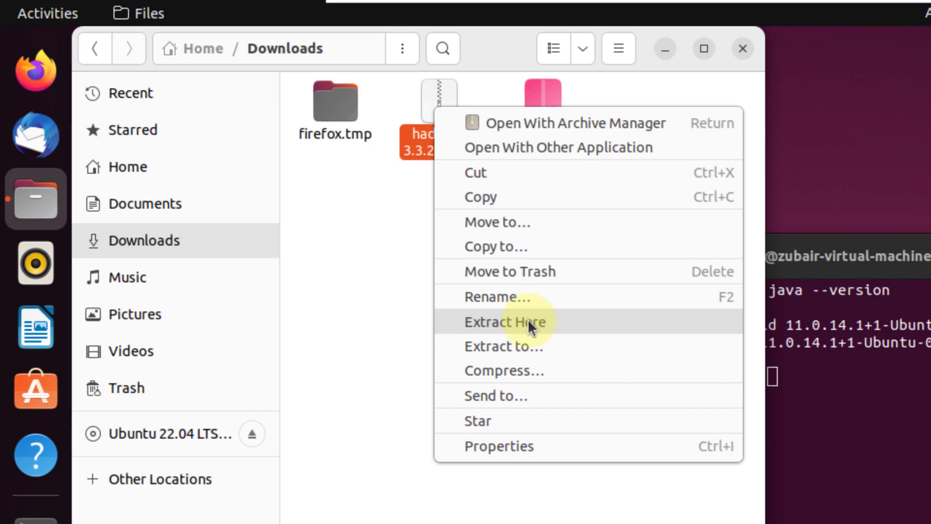
pyautogui.click(505, 321)
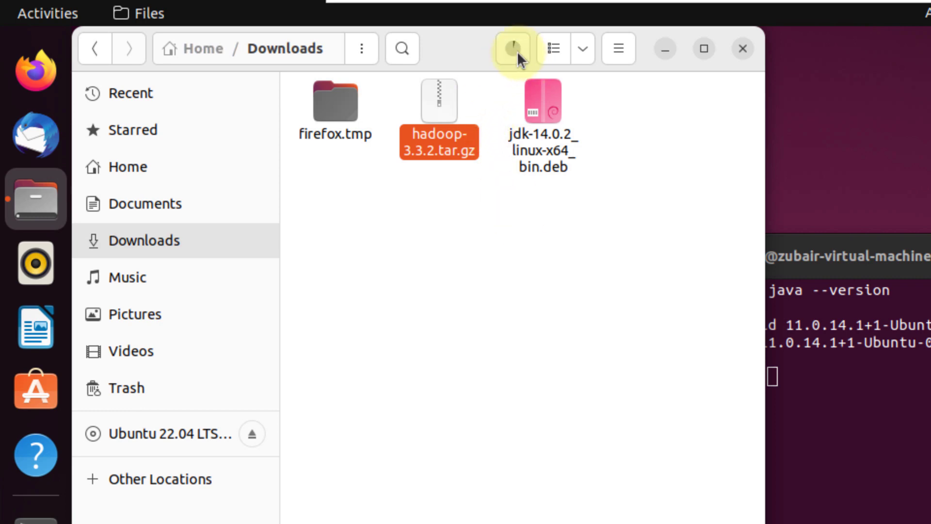
pyautogui.click(512, 49)
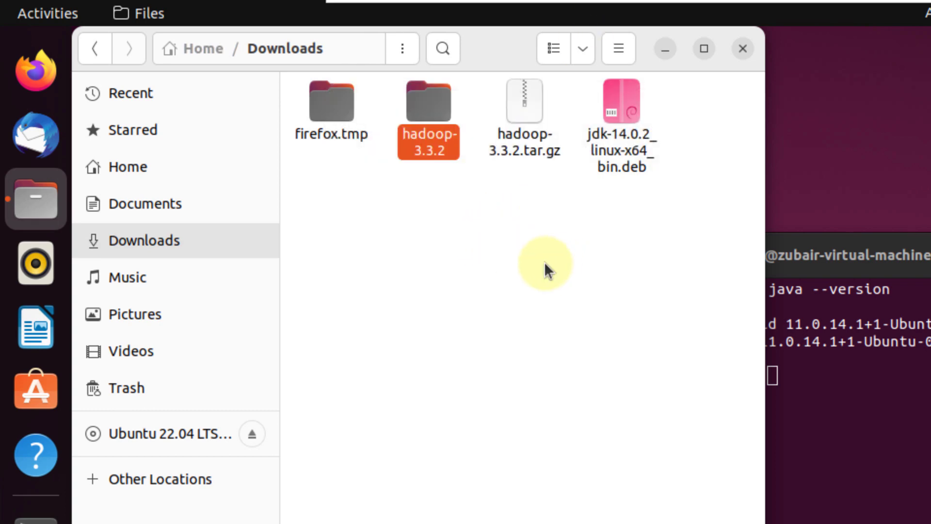
pyautogui.click(469, 243)
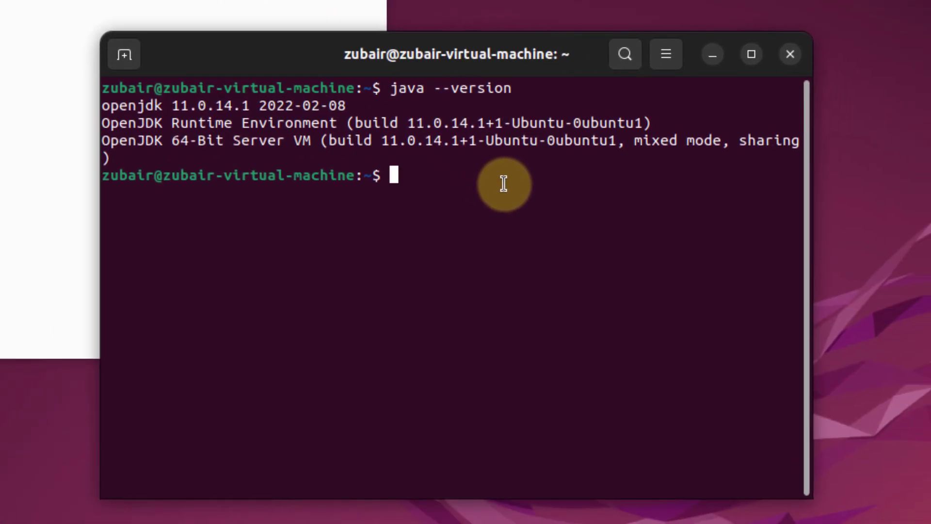
# Clear the terminal and fetch hadoop-3.3.2.tar.gz.sha512 with sudo wget from downloads.apache.org.
pyautogui.press('ctrl+l')
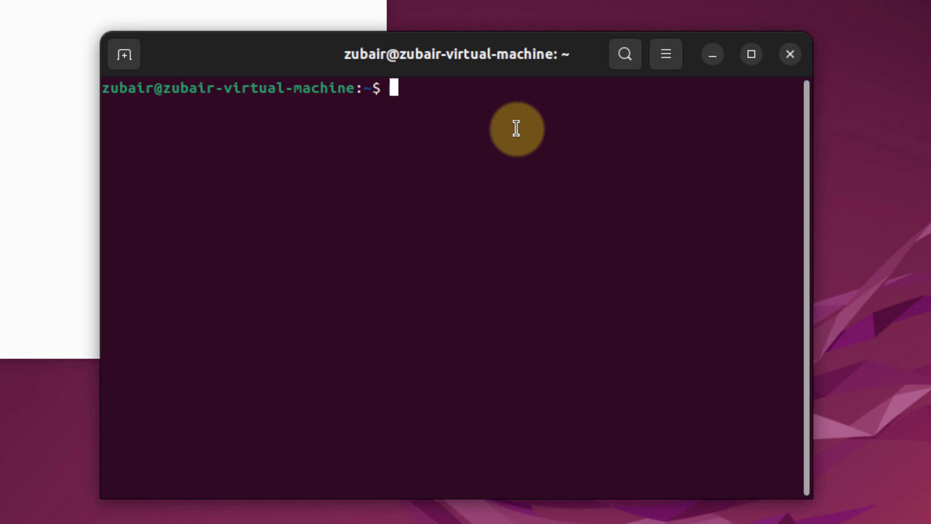
pyautogui.write('sudo wget https://downloads.apache.org/hadoop/common/hadoop-3.3.2/hadoop-3.3.2.tar.gz.sha512')
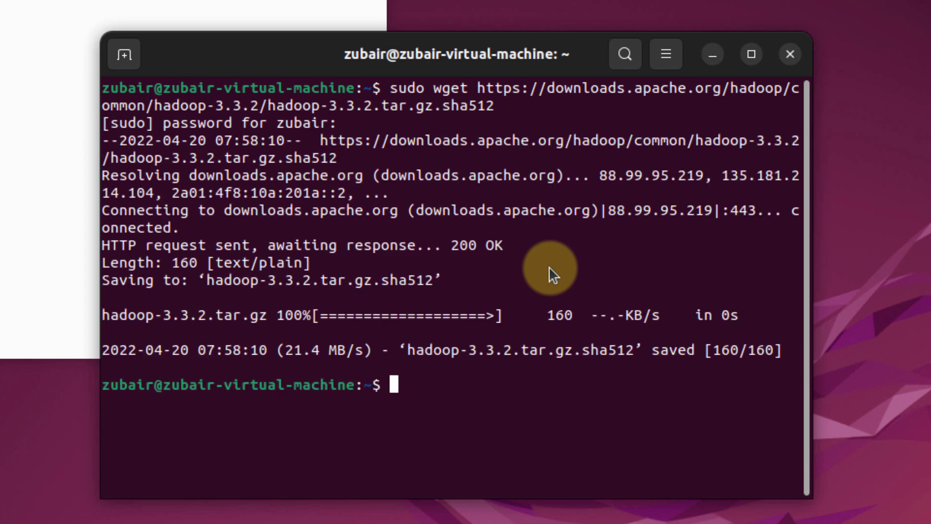
pyautogui.moveTo(215, 240)
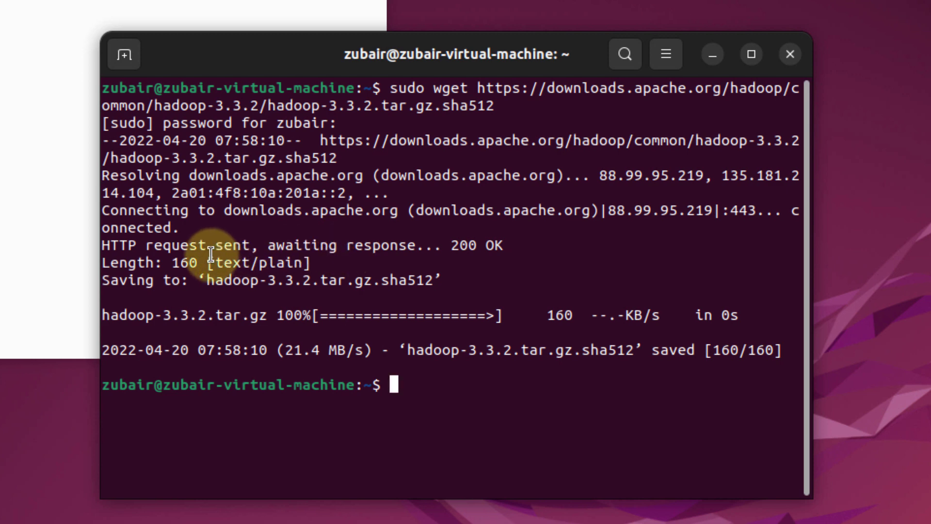
pyautogui.moveTo(457, 245)
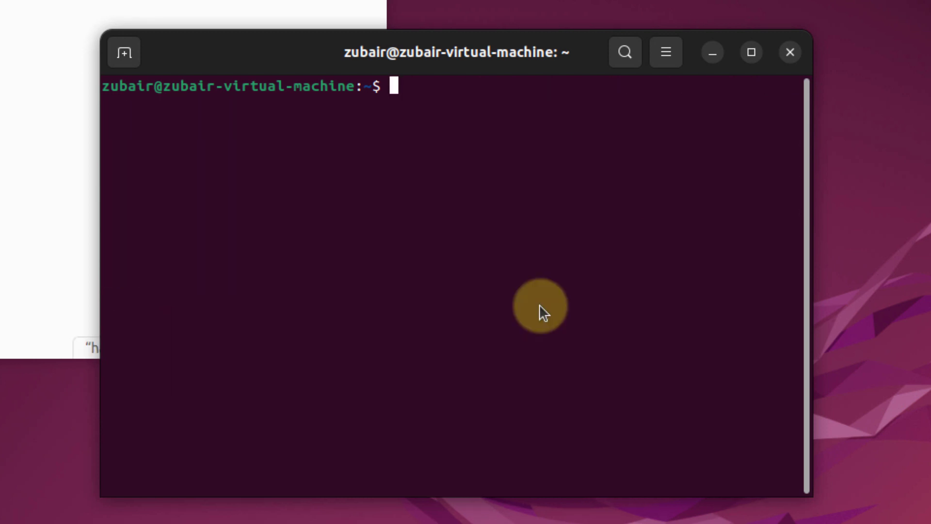
# From Downloads, move hadoop-3.3.2 to /usr/local/hadoop with sudo mv, then return home.
pyautogui.write('cd Downloads/')
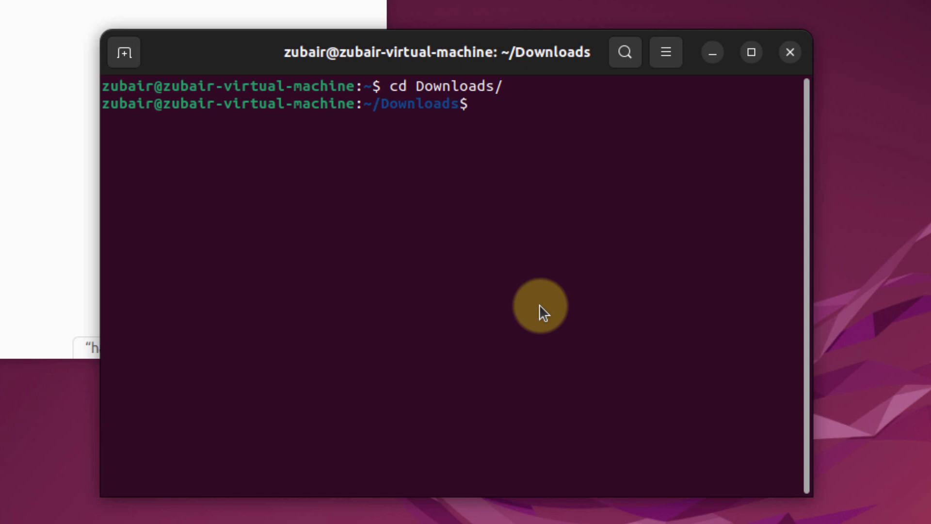
pyautogui.write('sudo mv hadoop-3.3.2 /usr/local/hadoop')
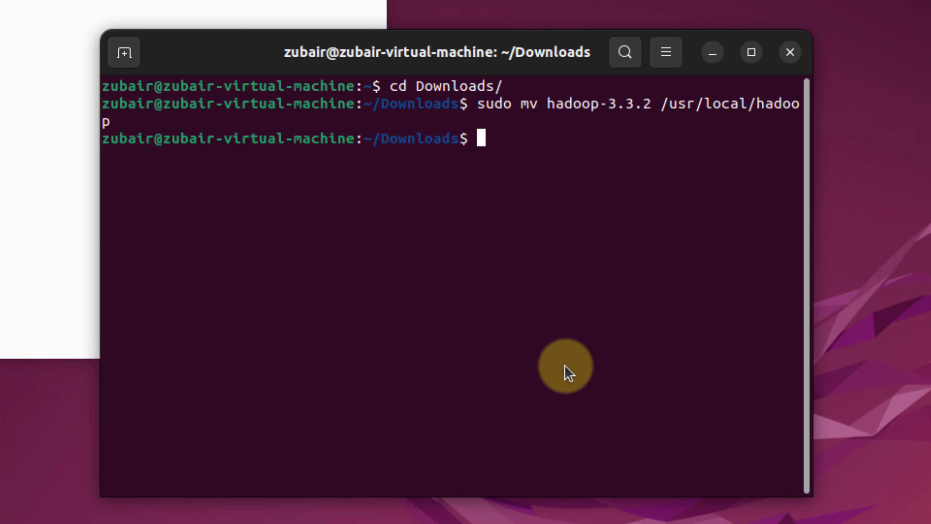
pyautogui.write('cd')
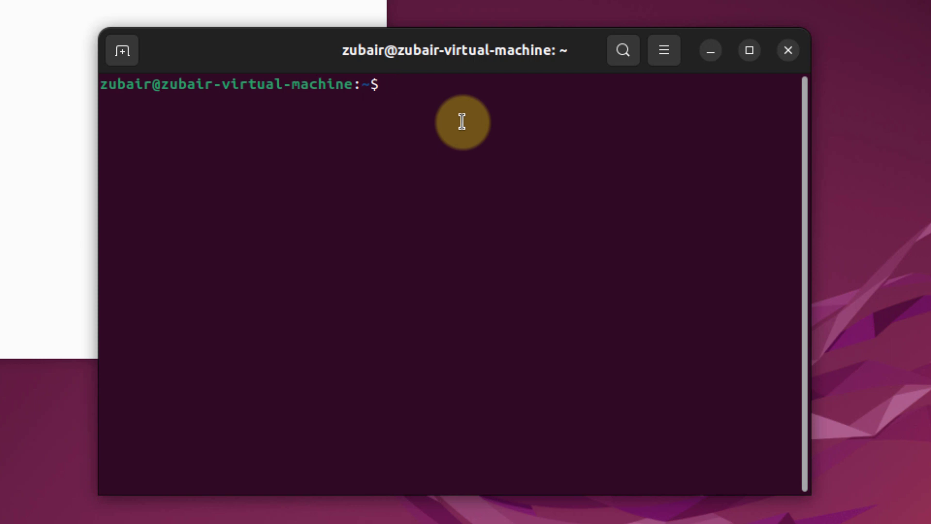
# Look up the Java path via readlink | sed and open /usr/local/hadoop/etc/hadoop/hadoop-env.sh in sudo nano.
pyautogui.write('readlink -f /usr/bin/java | sed "s:bin/java::"')
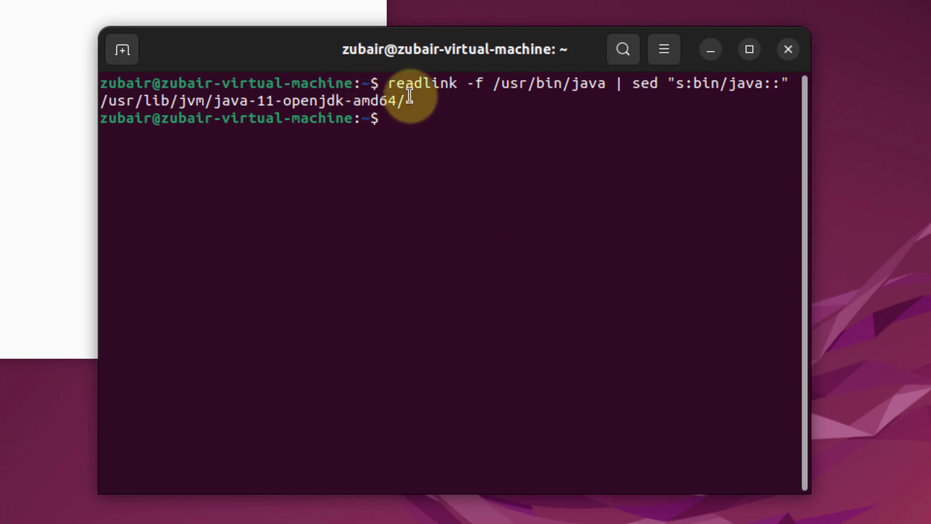
pyautogui.write('sudo nano /usr/local/hadoop/etc/hadoop/hadoop-env.sh')
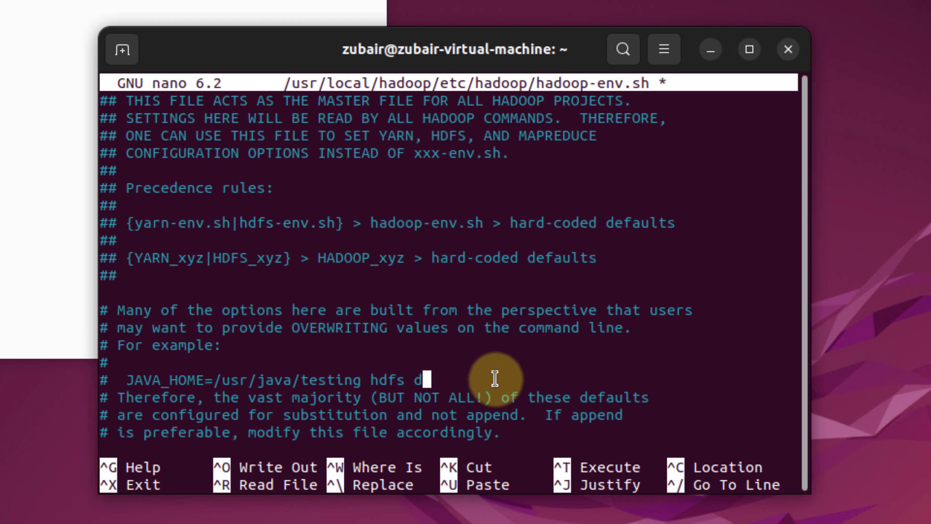
# Uncomment export HADOOP_HOME=, paste /usr/lib/jvm/java-11-openjdk-amd64/, save hadoop-env.sh and exit nano.
pyautogui.press('BackSpace')
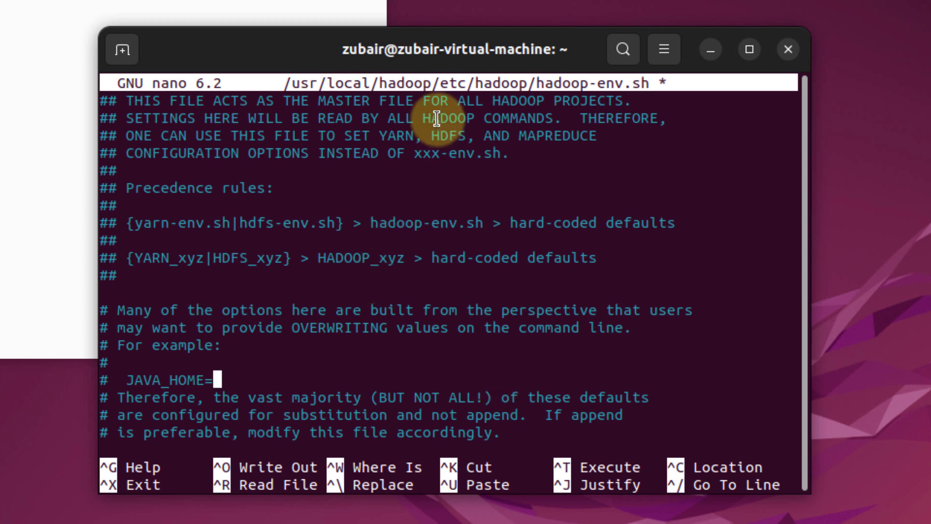
pyautogui.press('ctrl+x')
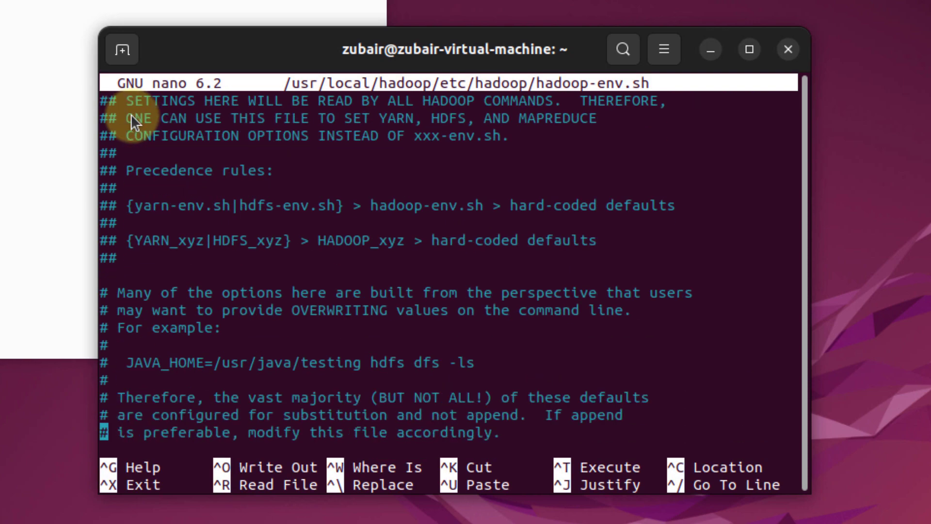
pyautogui.scroll(-3)
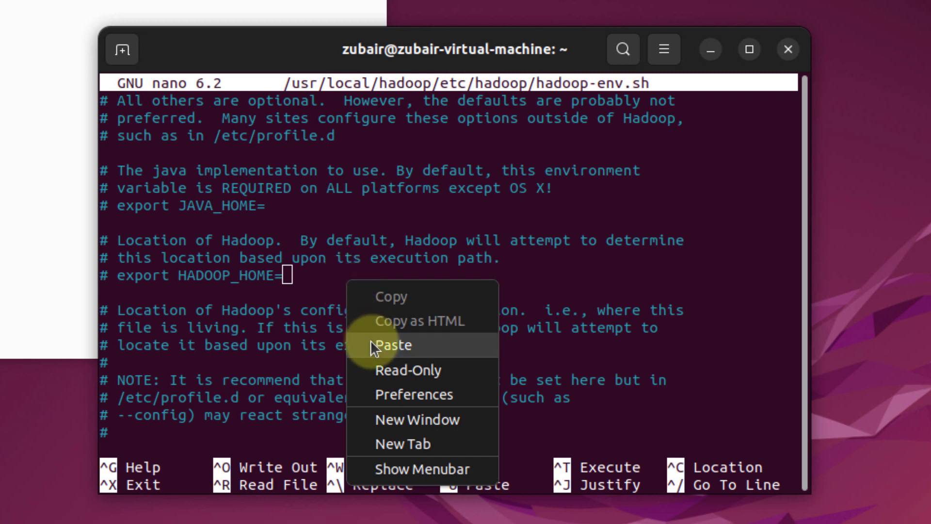
pyautogui.click(393, 345)
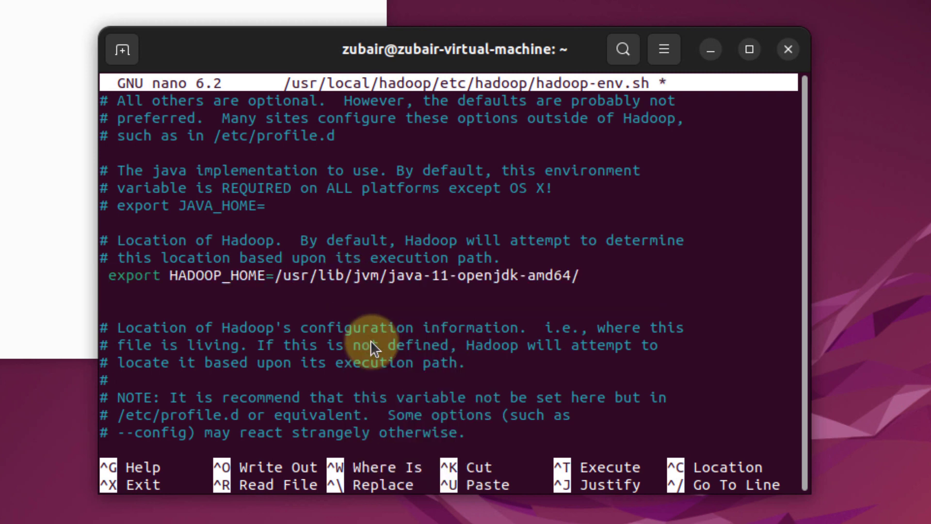
pyautogui.press('ctrl+x')
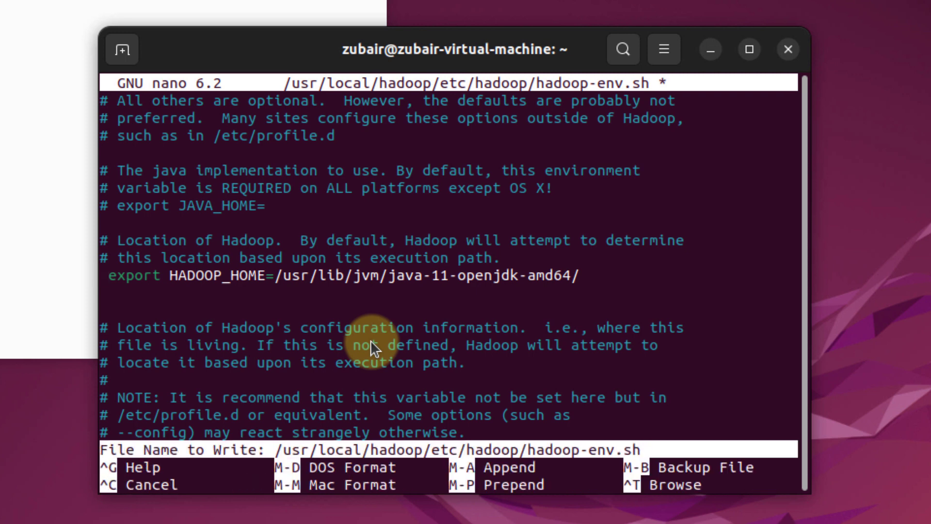
pyautogui.press('Enter')
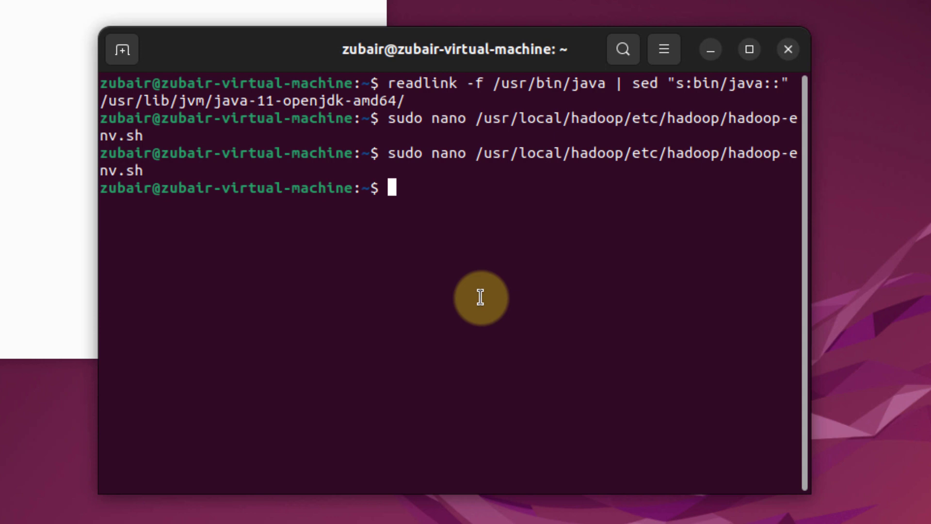
pyautogui.moveTo(442, 224)
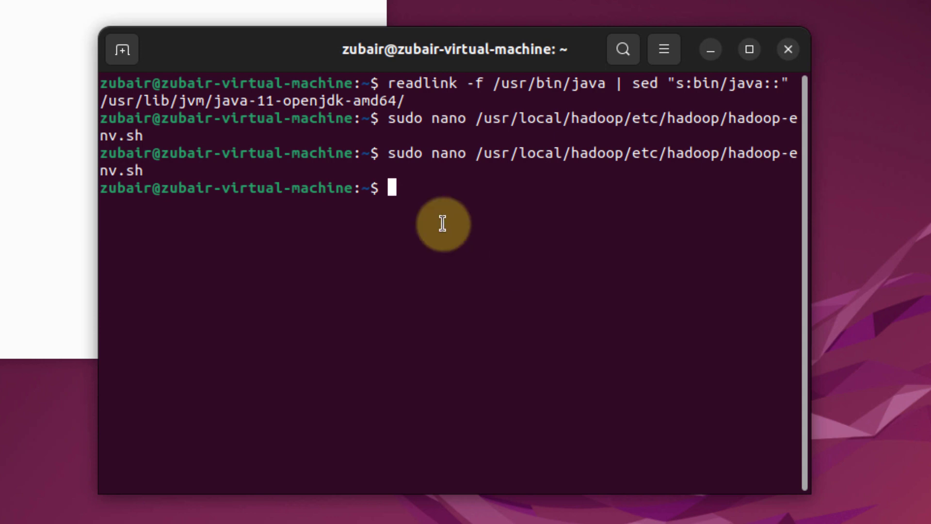
# Run sudo /usr/local/hadoop/bin/hadoop to test the installed binary.
pyautogui.write('sudo /usr/local/hadoop/bin/hadoop')
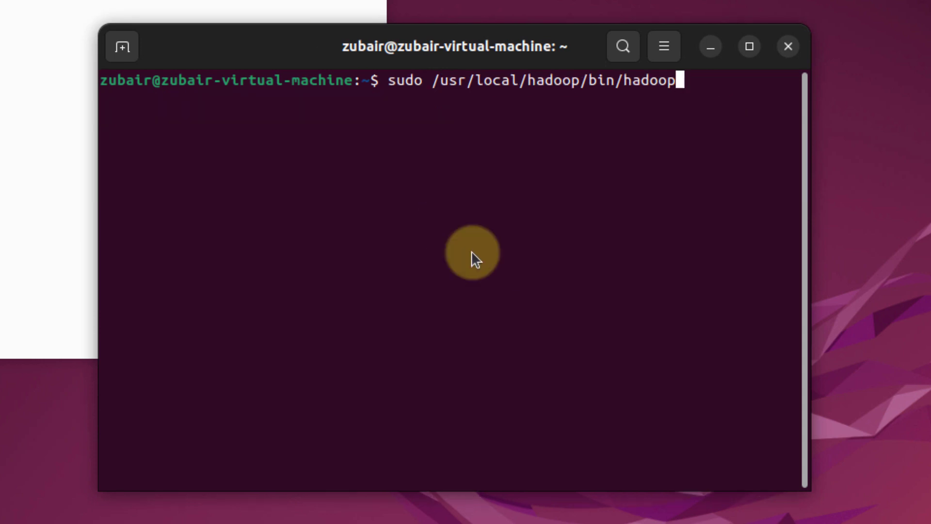